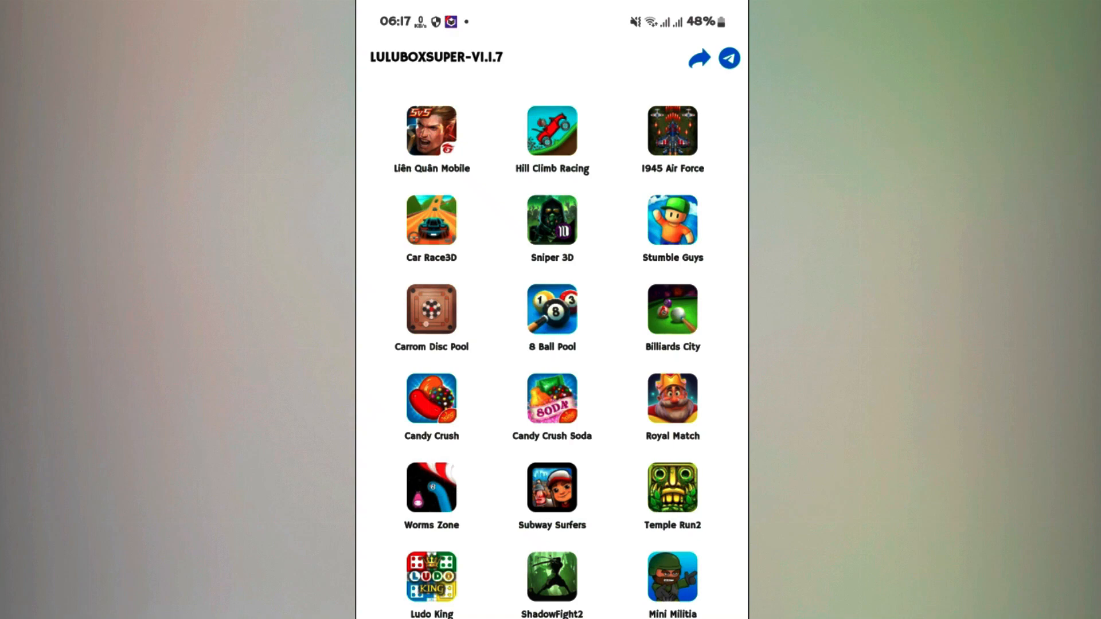
Open Carrom Pool: Disc Game's Google Play page from LuluBox Super's game list.
left_click(431, 310)
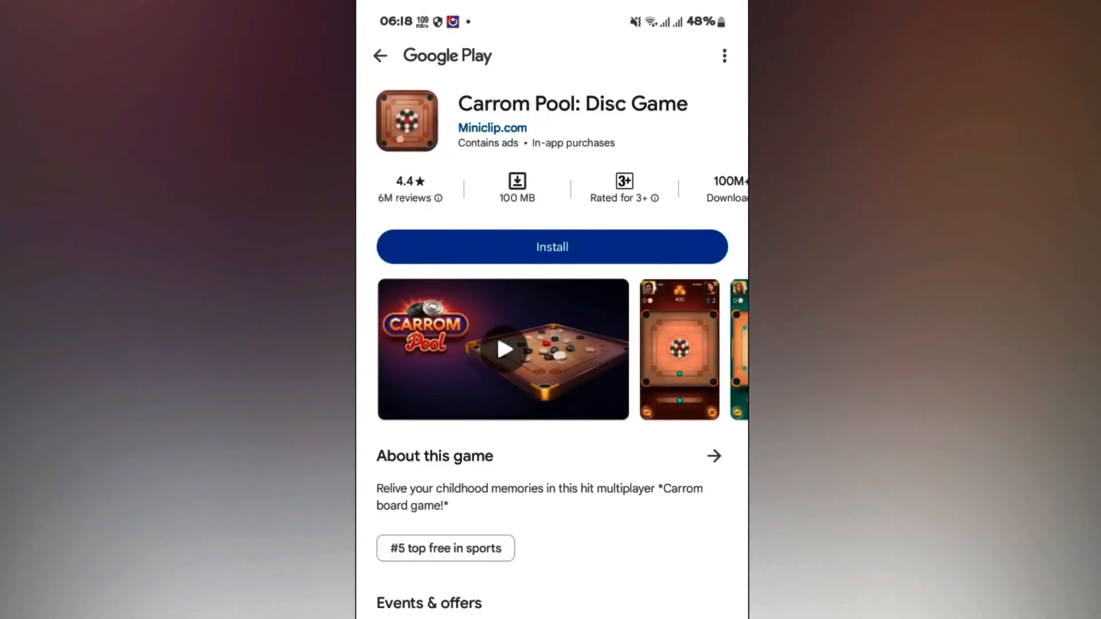